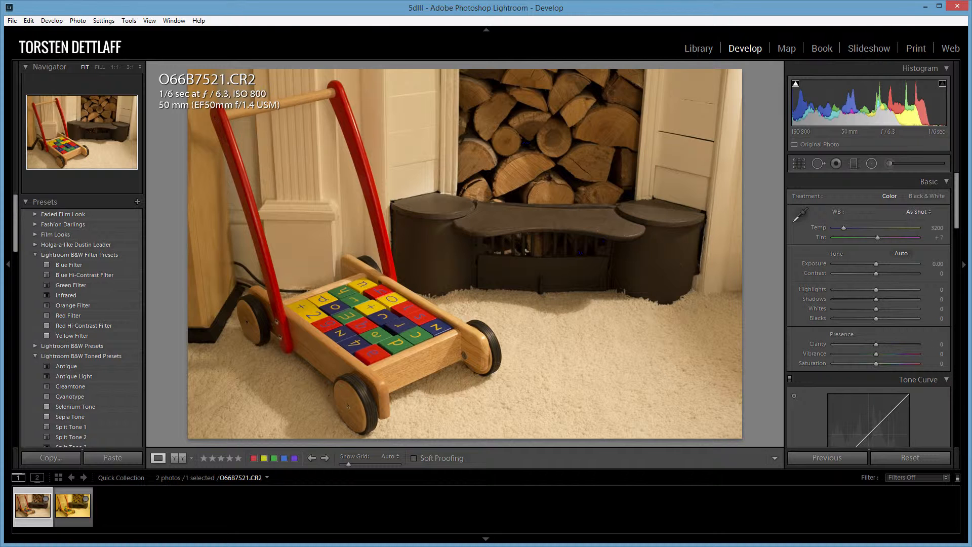
mouse_move(502, 143)
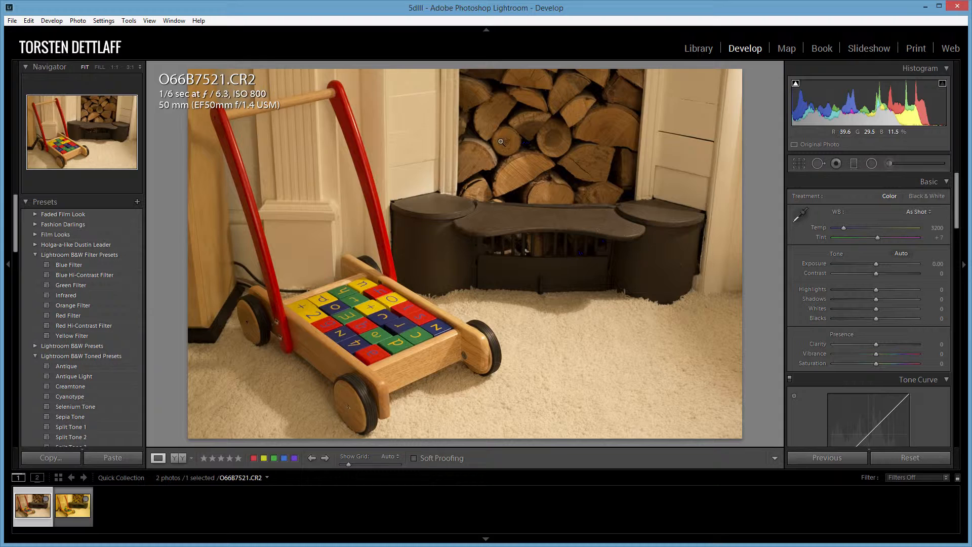
mouse_move(731, 238)
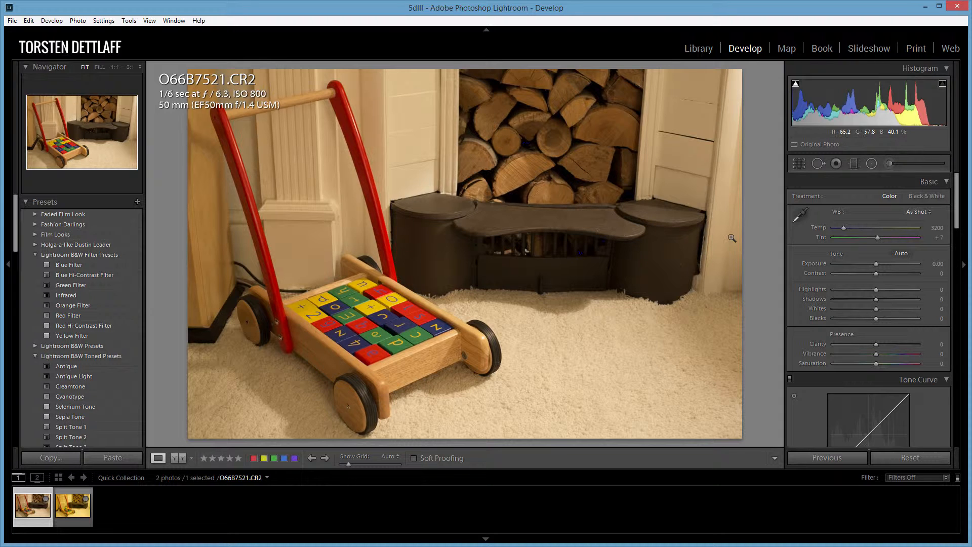
mouse_move(764, 252)
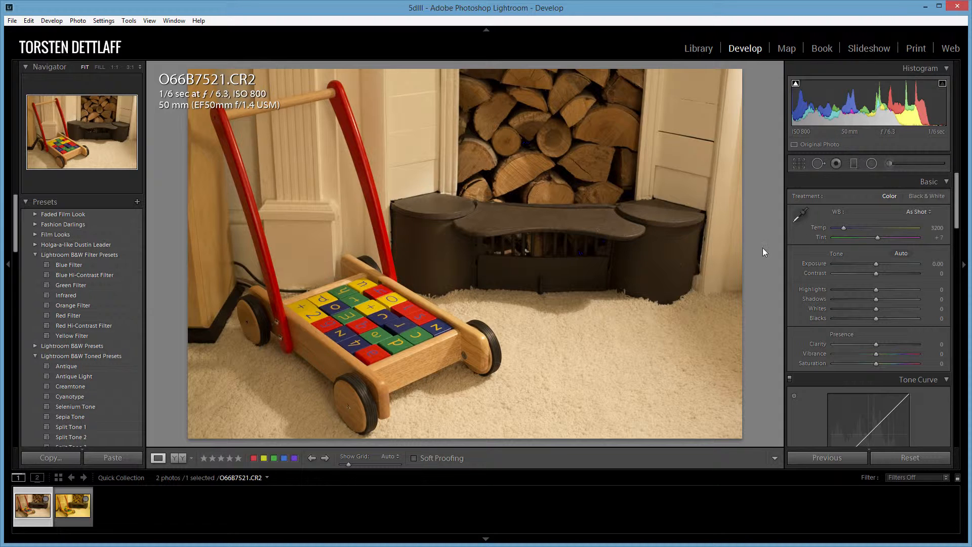
mouse_move(790, 247)
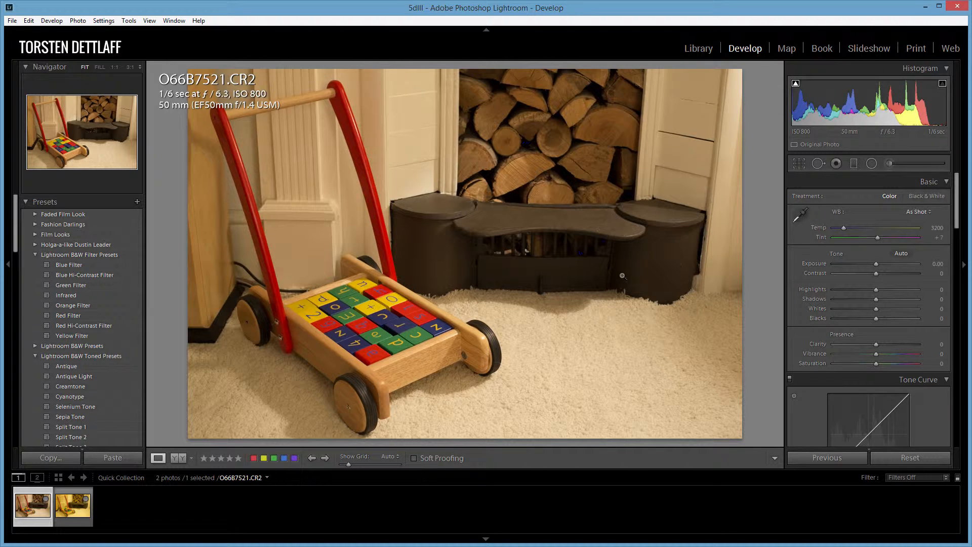
mouse_move(29, 512)
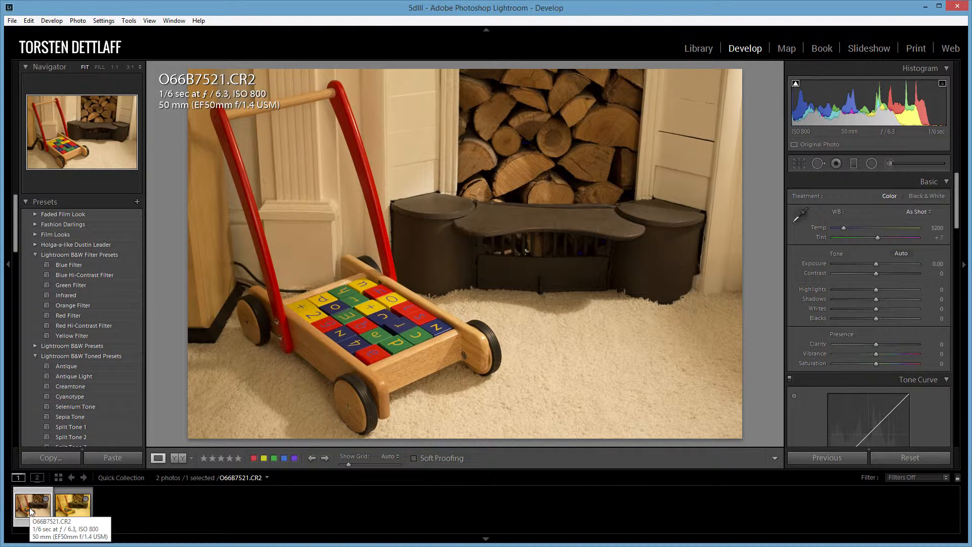
Step: Compare both walker photos and set O66B7521 to +0.33 exposure and 2700 temperature
click(73, 505)
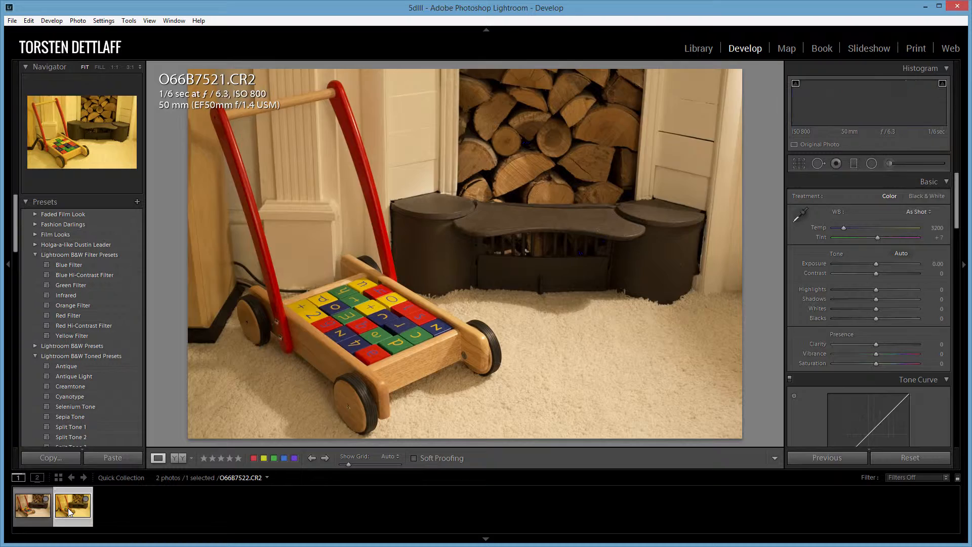
click(73, 505)
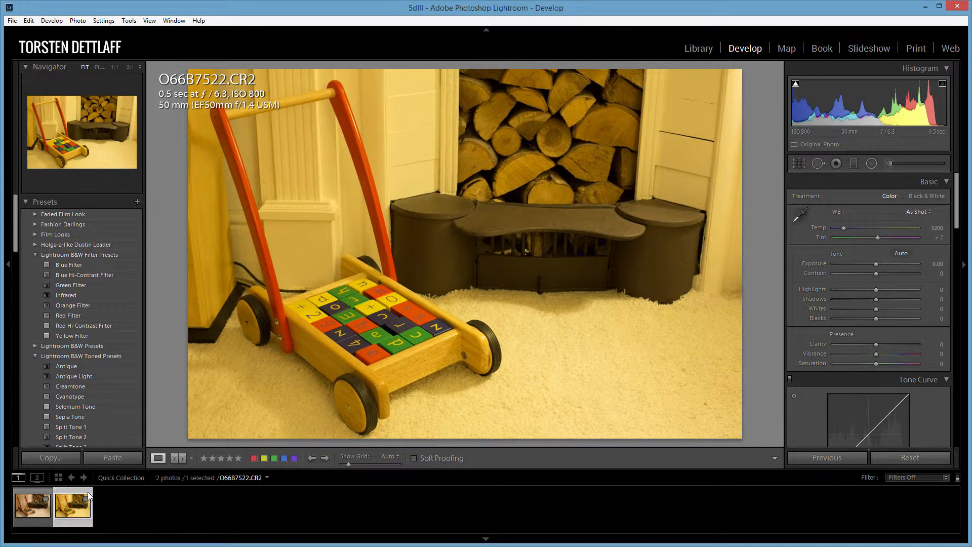
click(31, 506)
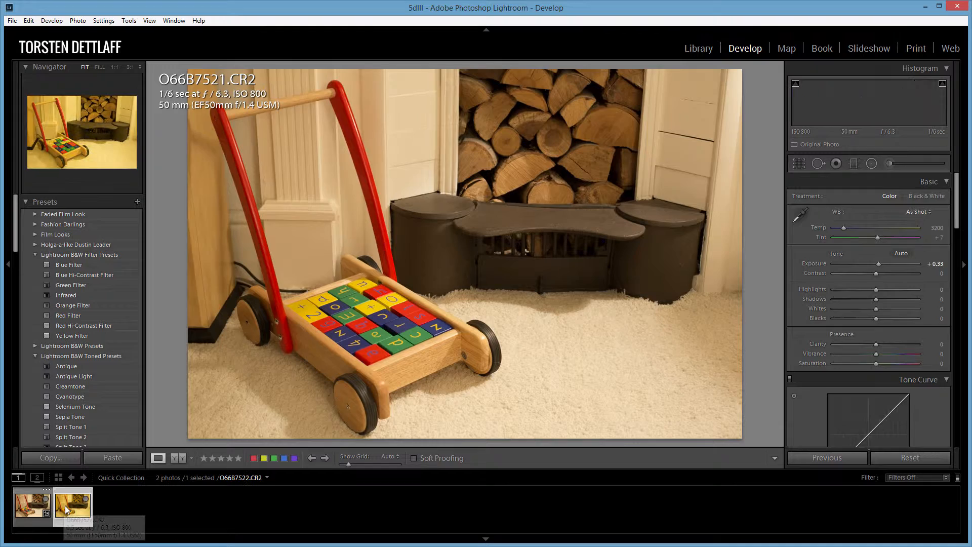
click(73, 503)
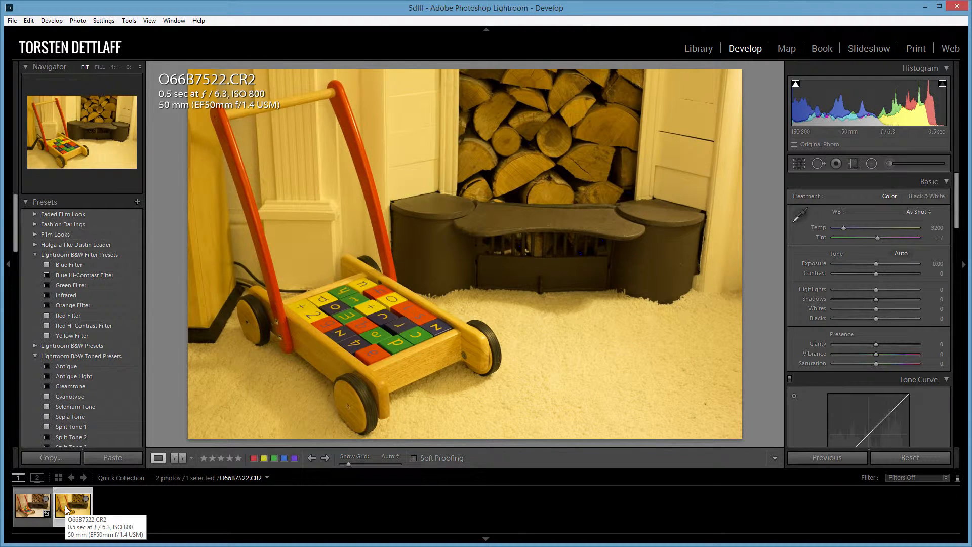
click(32, 502)
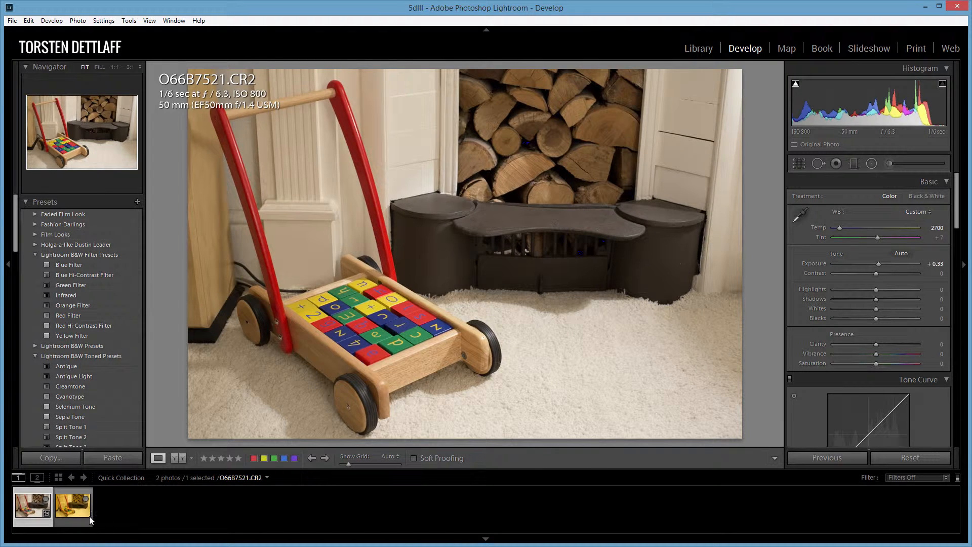
Step: Set O66B7522's temperature to 2700 and nudge O66B7521's exposure to +0.45
click(73, 504)
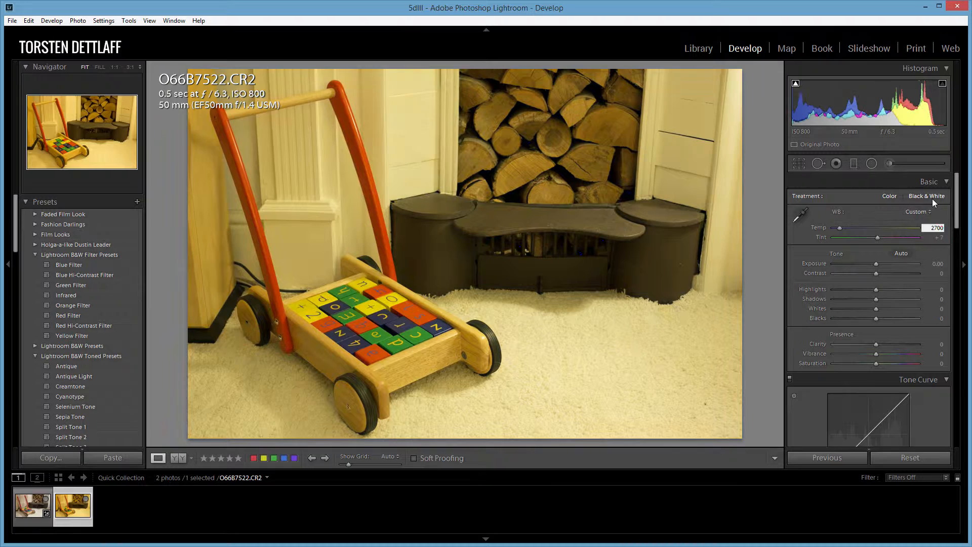
click(32, 506)
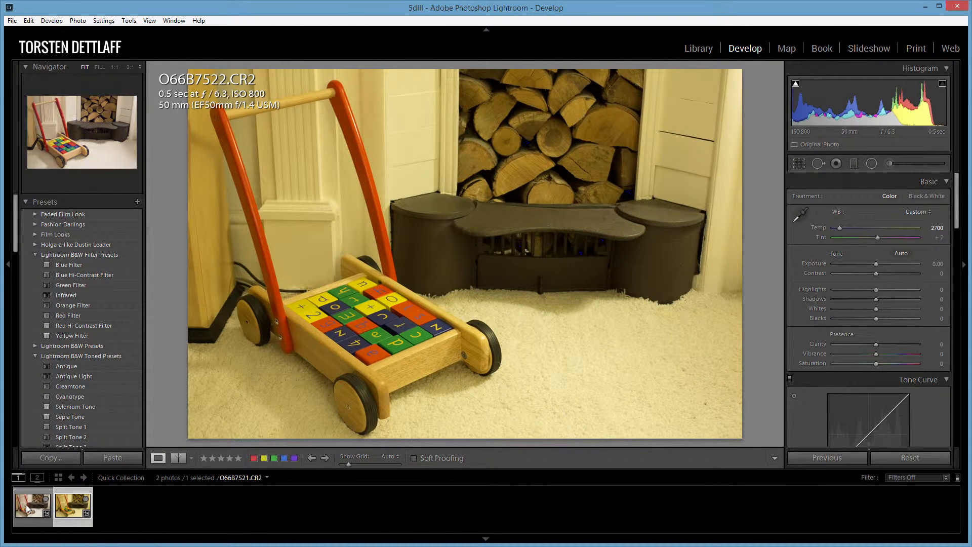
click(33, 503)
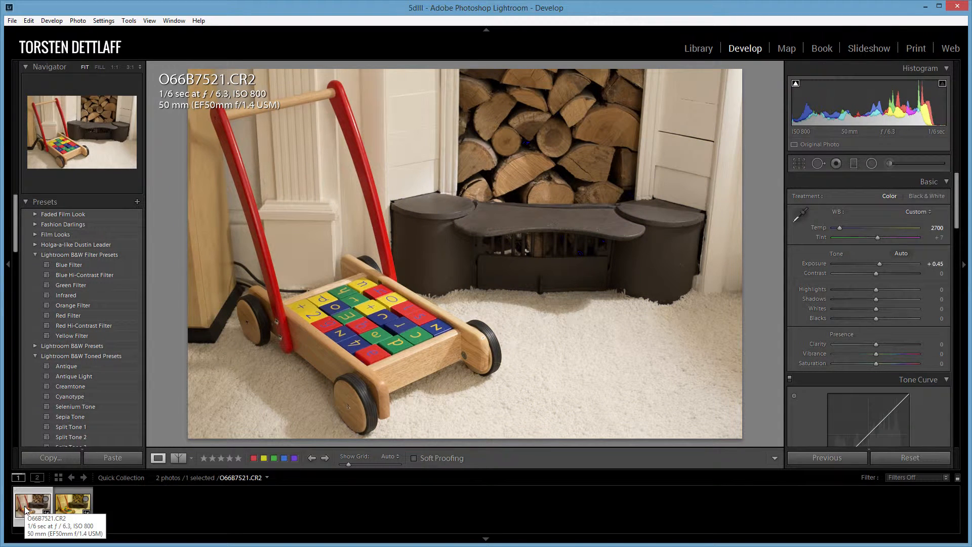
mouse_move(458, 107)
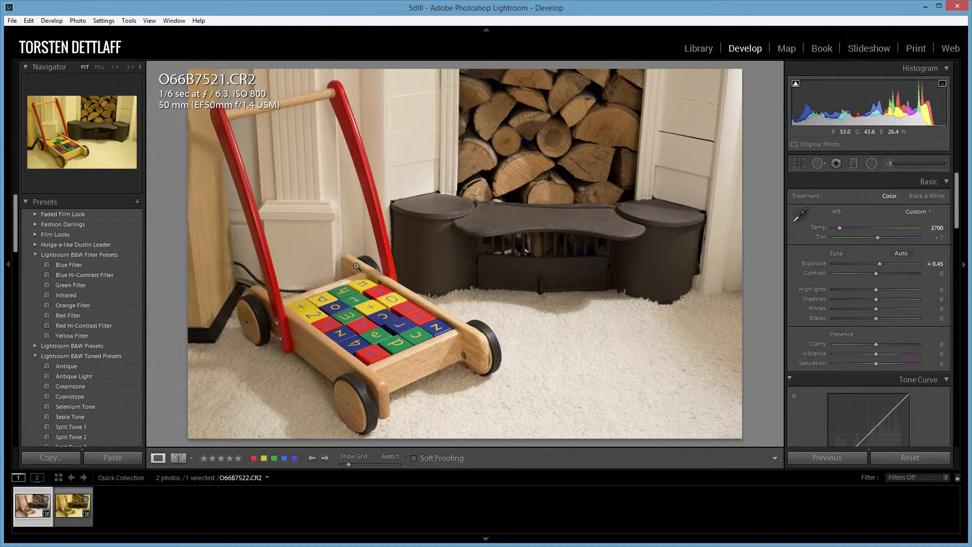
mouse_move(72, 503)
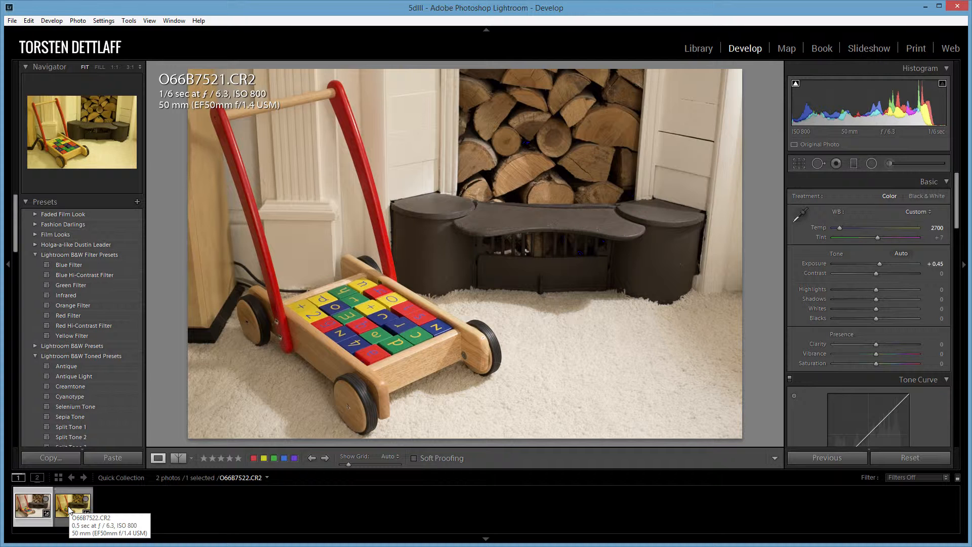
mouse_move(378, 308)
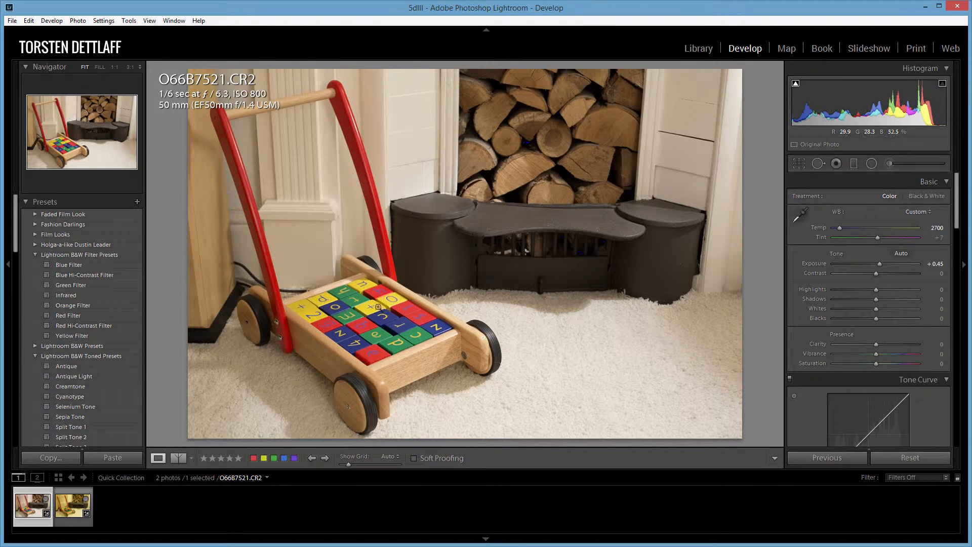
mouse_move(408, 361)
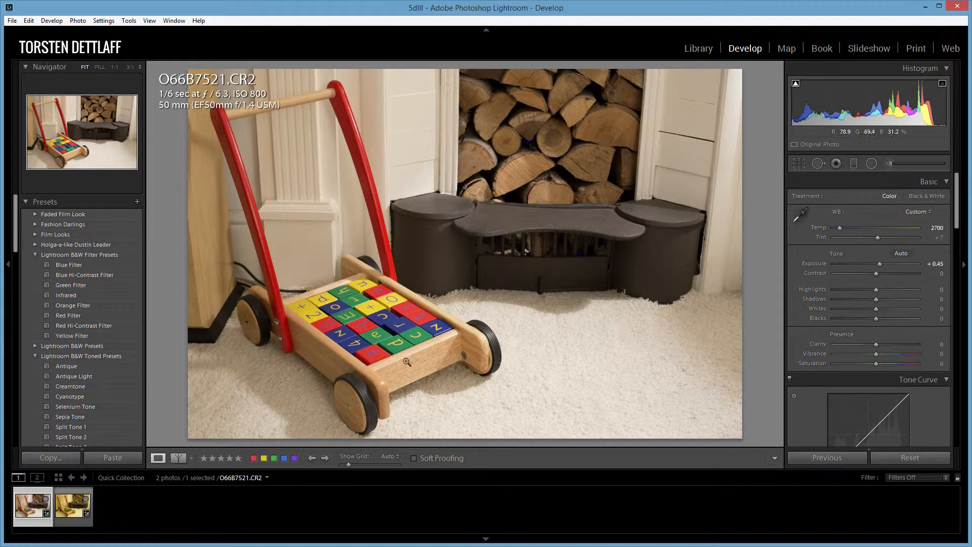
mouse_move(381, 313)
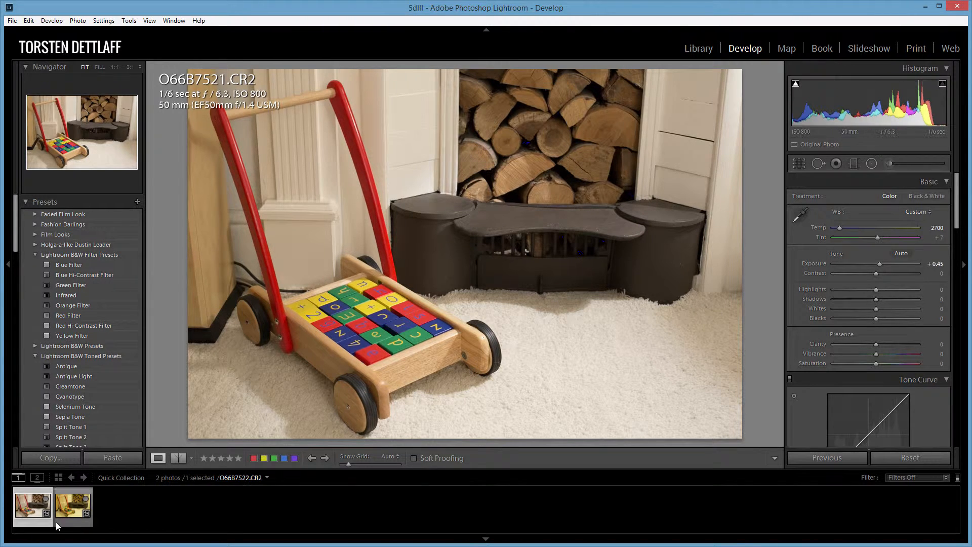
Step: View O66B7522's yellow cast, then return to O66B7521 at 2700 and +0.45
click(73, 504)
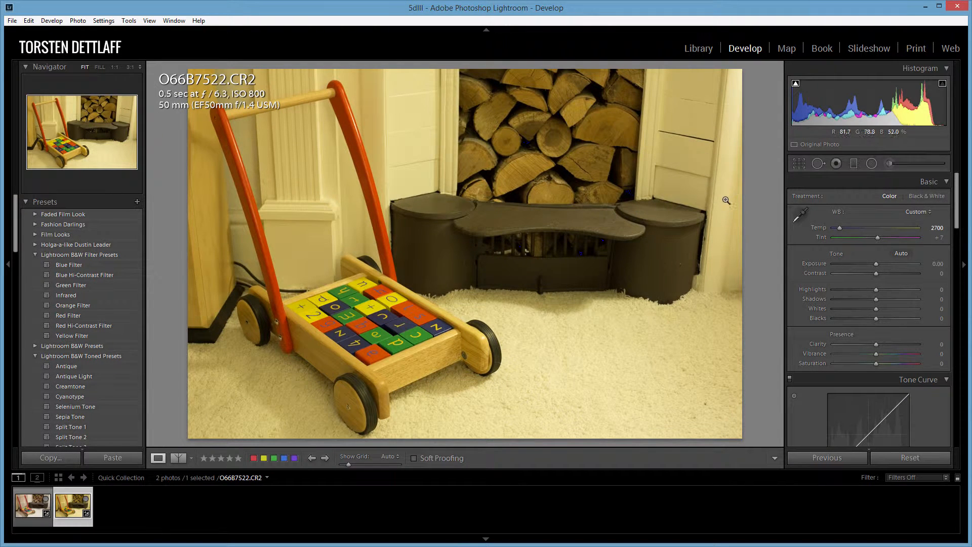
mouse_move(427, 325)
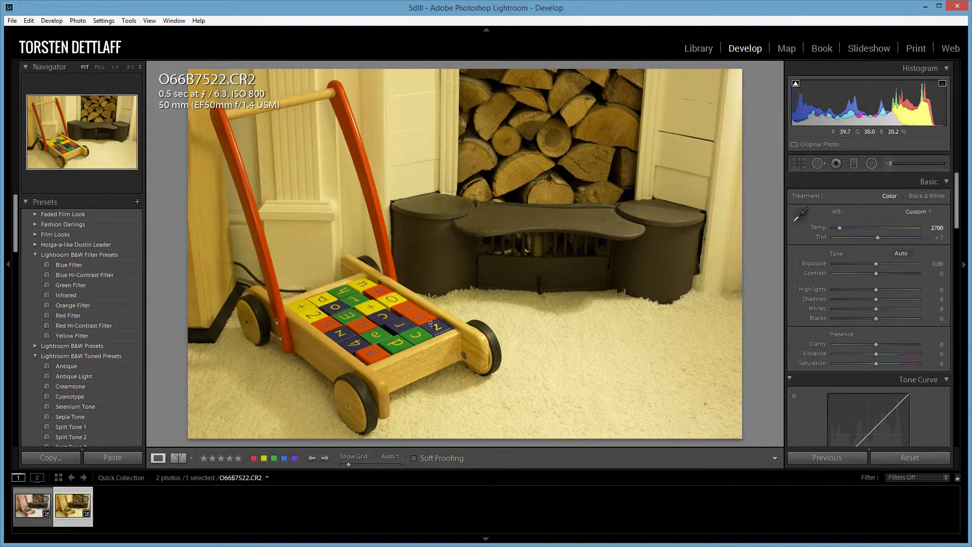
mouse_move(412, 222)
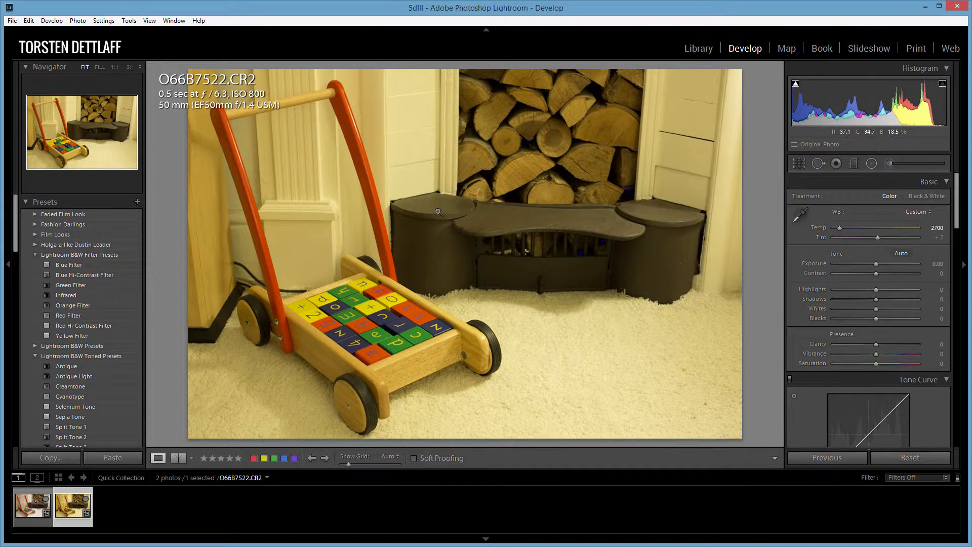
mouse_move(436, 210)
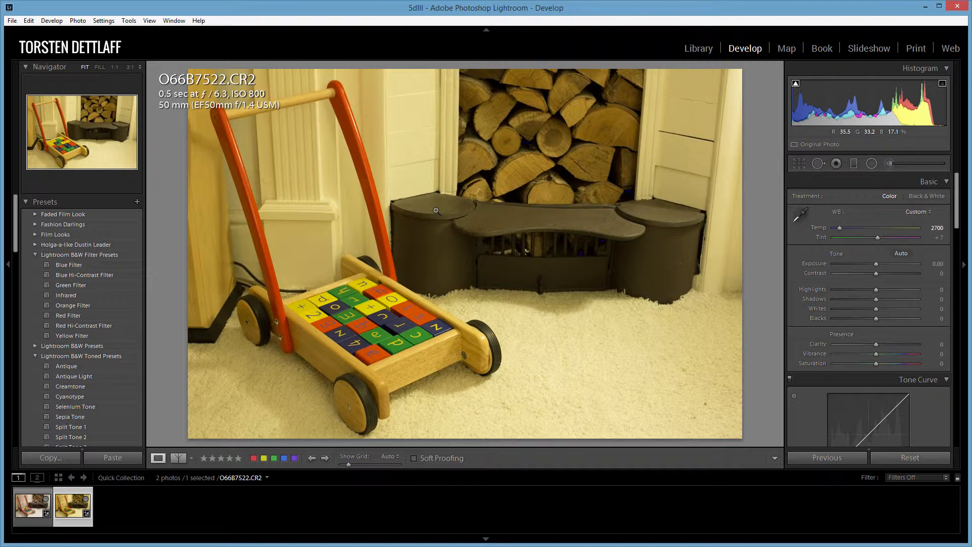
mouse_move(435, 204)
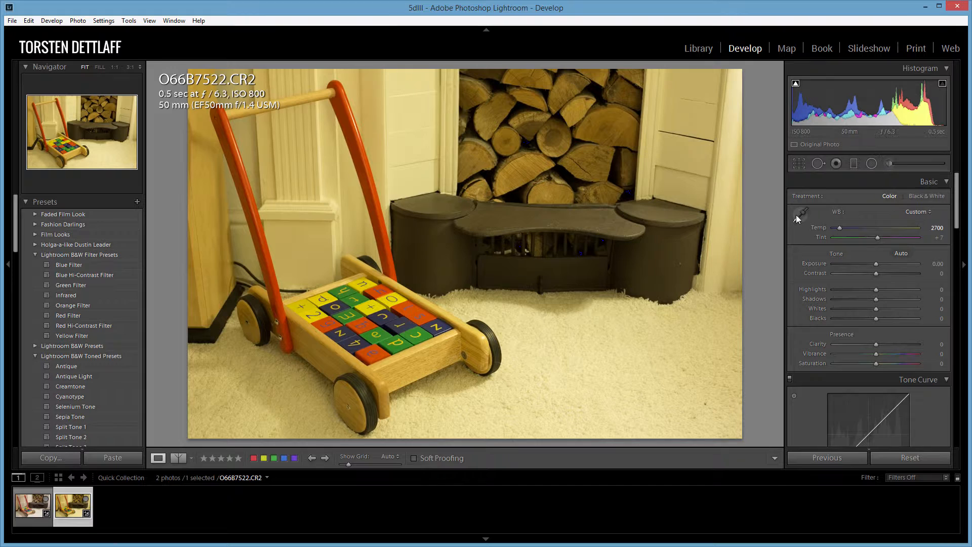
mouse_move(800, 215)
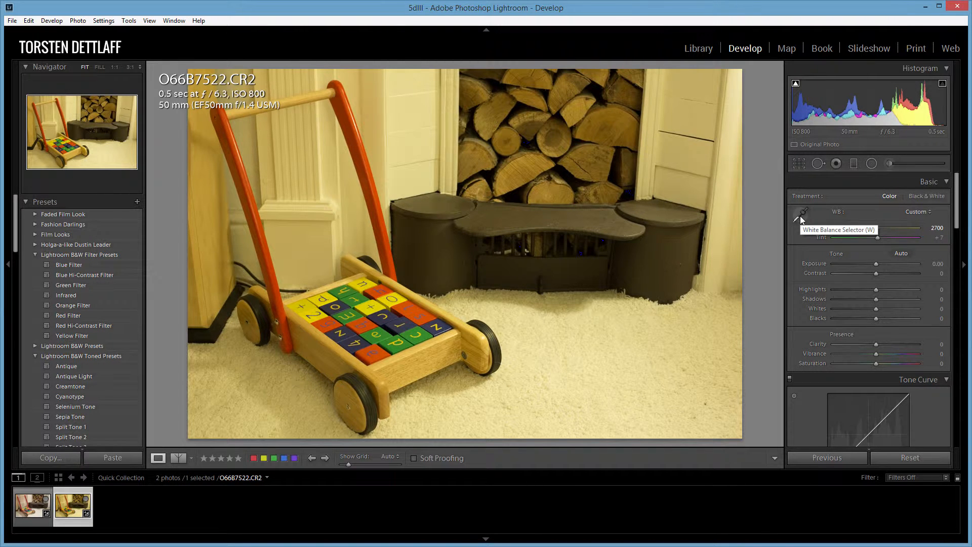
click(73, 505)
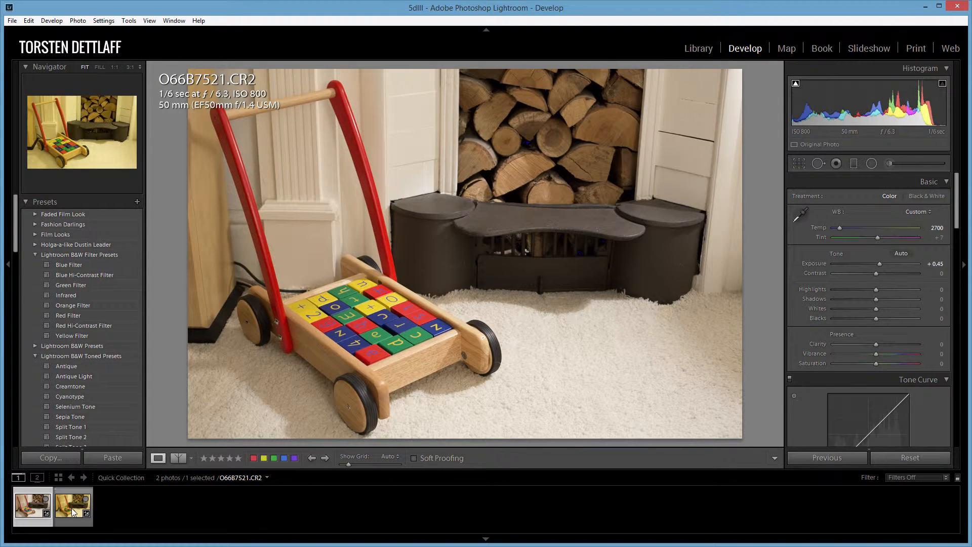
mouse_move(73, 504)
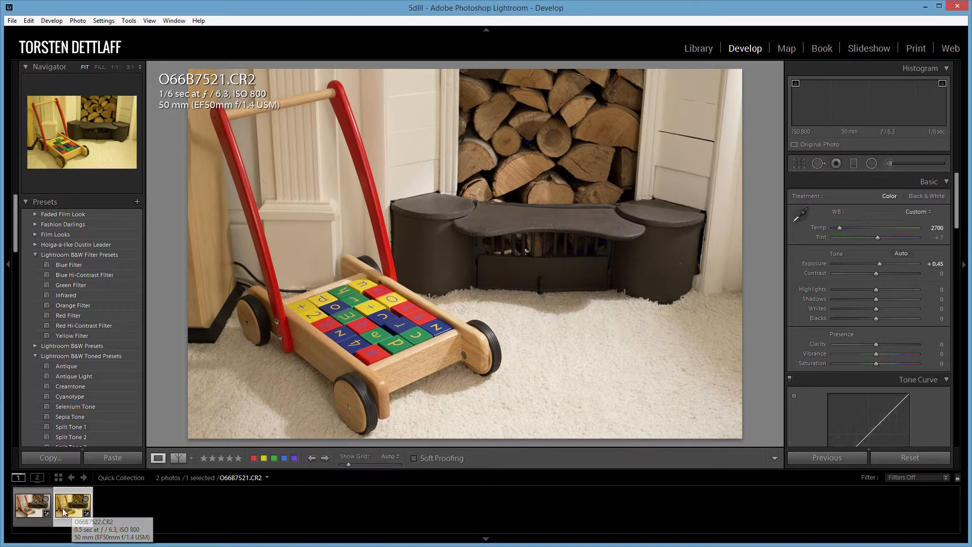
Step: Switch to O66B7522.CR2, still showing its uncorrected yellow cast
click(73, 504)
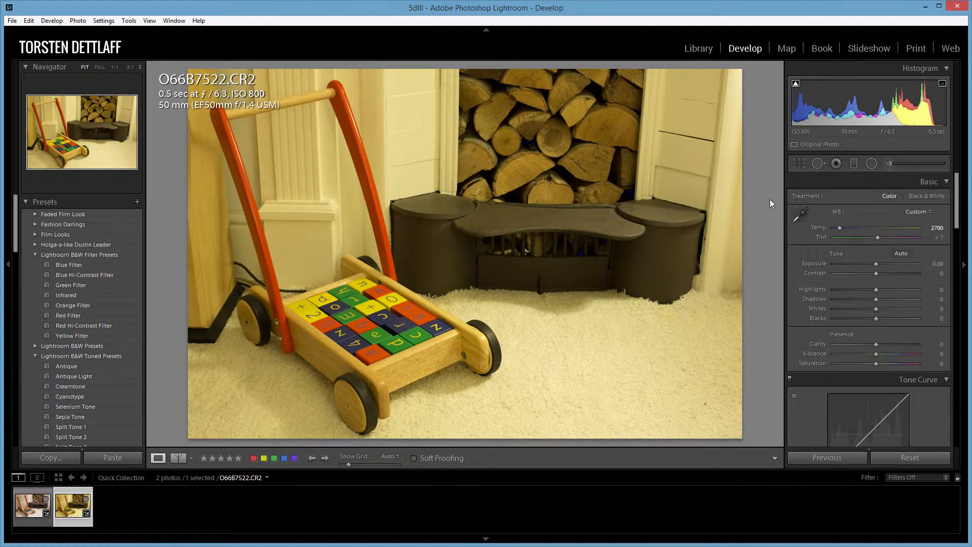
Step: Neutralise O66B7522 with the WB eyedropper to 2479 / +24, then zoom into O66B7521's blocks at 1:1
click(799, 213)
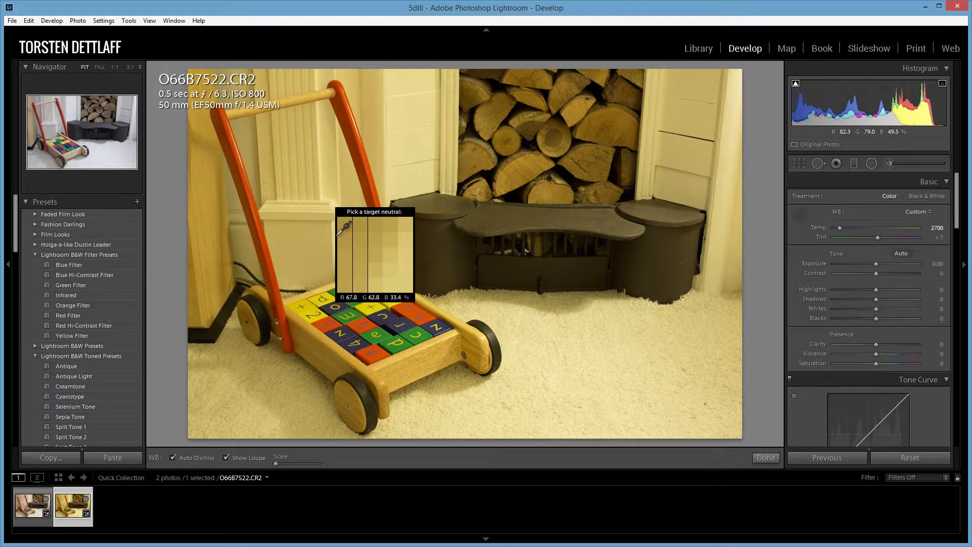
click(344, 237)
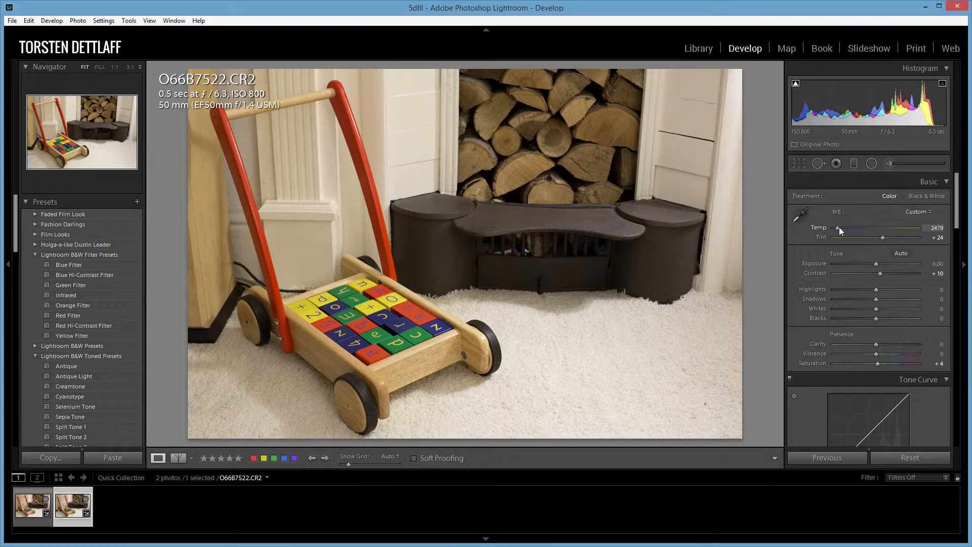
click(33, 505)
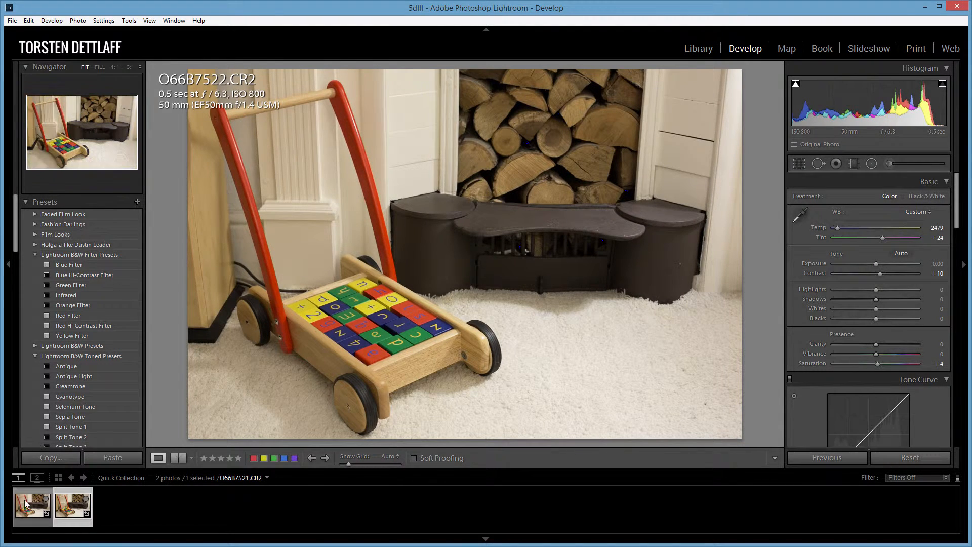
click(73, 505)
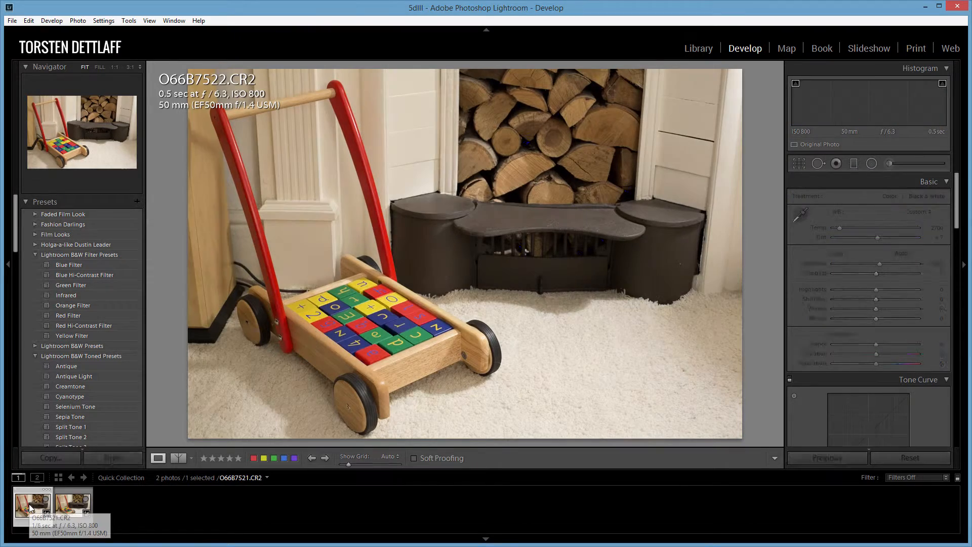
click(72, 502)
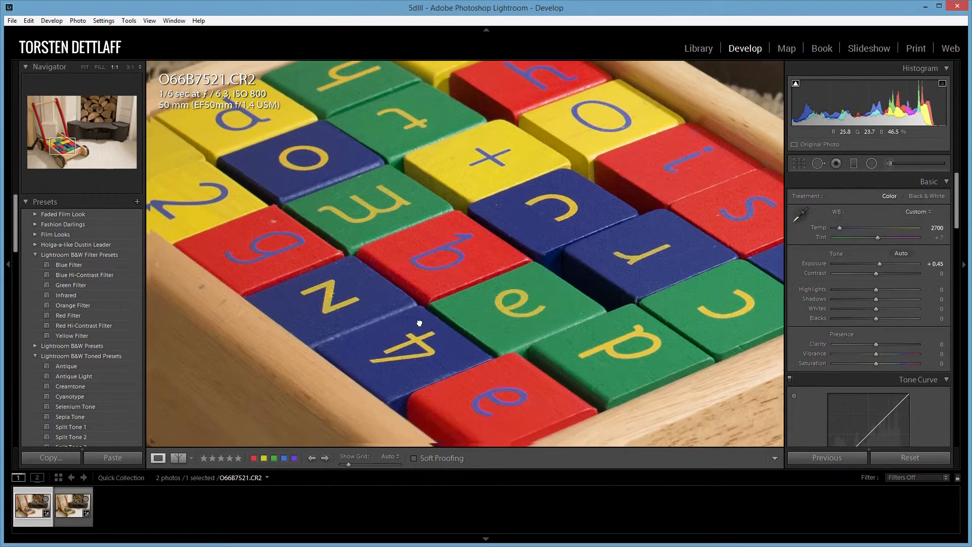
Step: Compare the letter blocks at 1:1 and brighten O66B7522 to +0.39 exposure
click(73, 505)
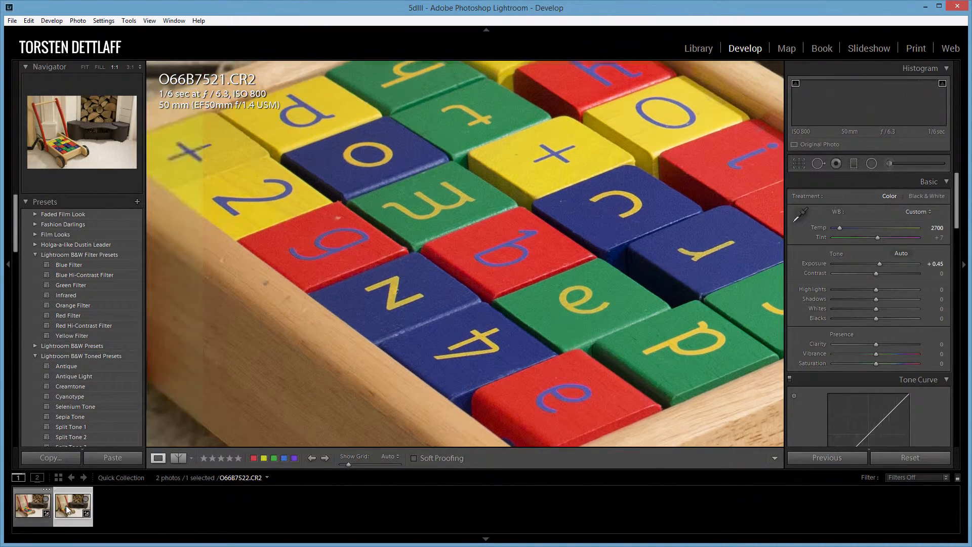
click(73, 506)
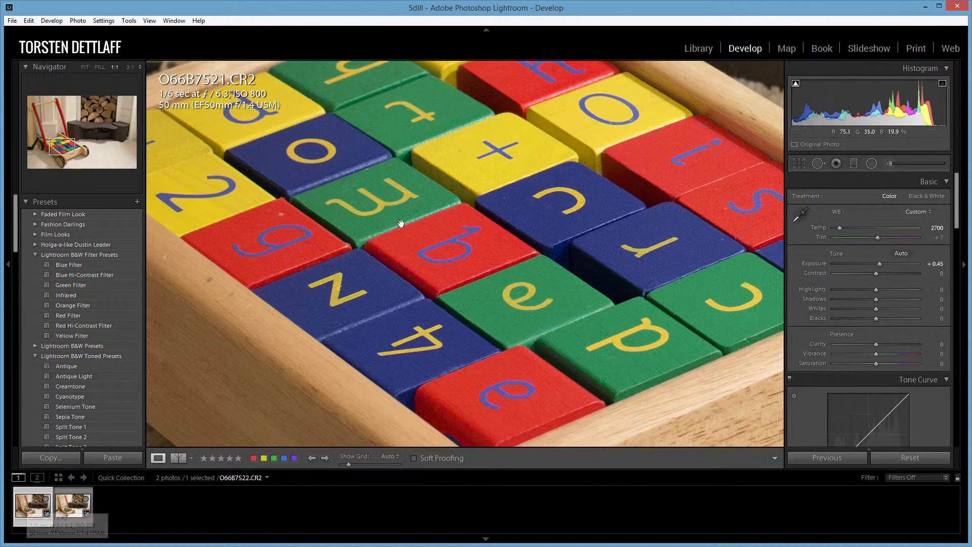
mouse_move(462, 251)
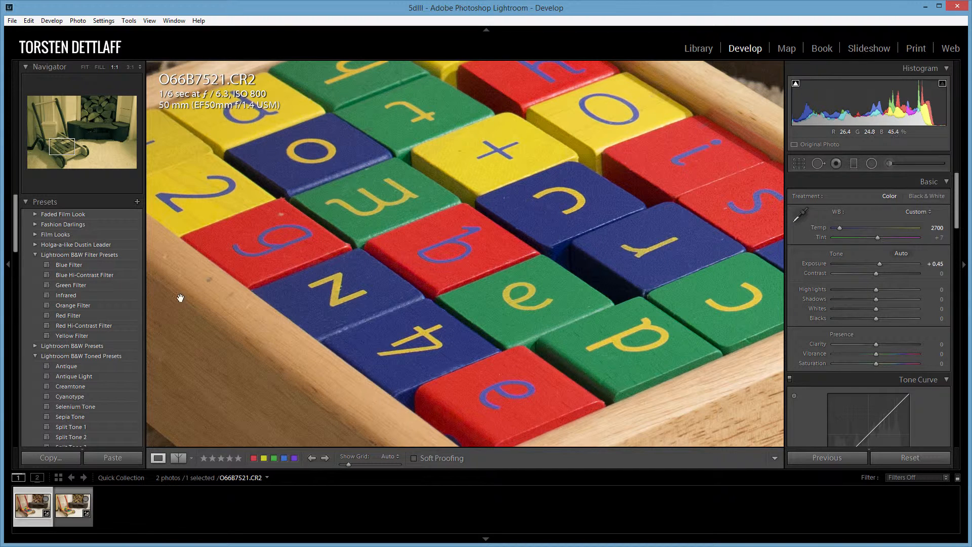
click(72, 504)
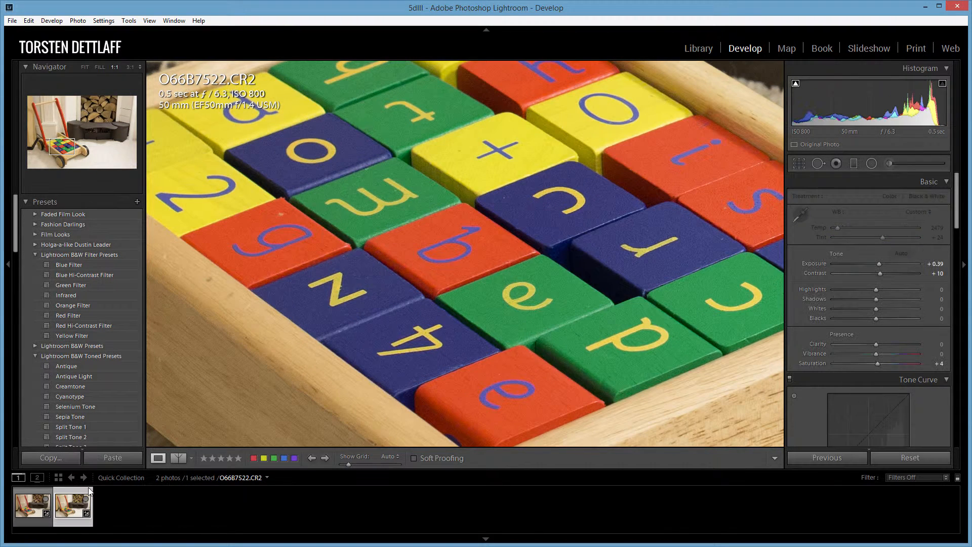
mouse_move(772, 255)
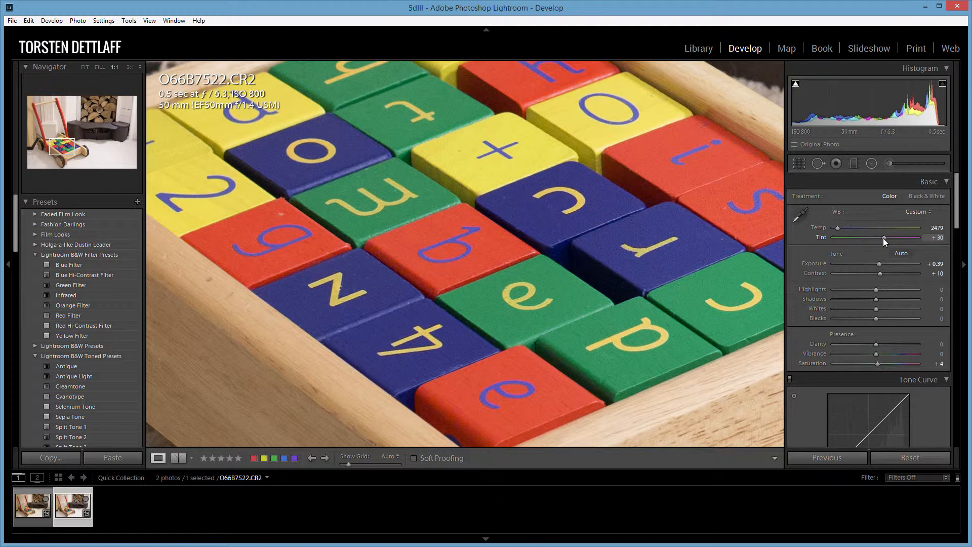
mouse_move(842, 234)
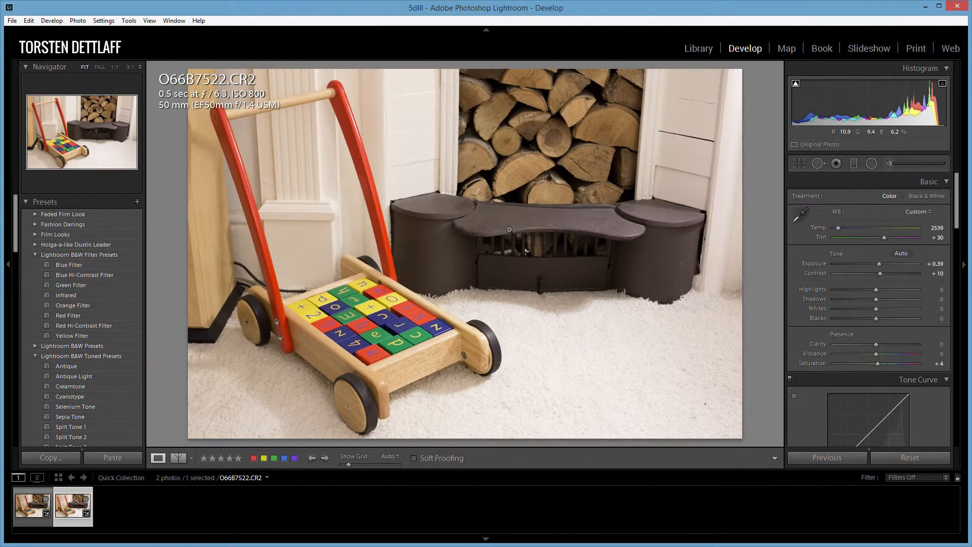
Step: Refine O66B7522 to 2539 temperature and +30 tint, then return to O66B7521 full frame
click(73, 505)
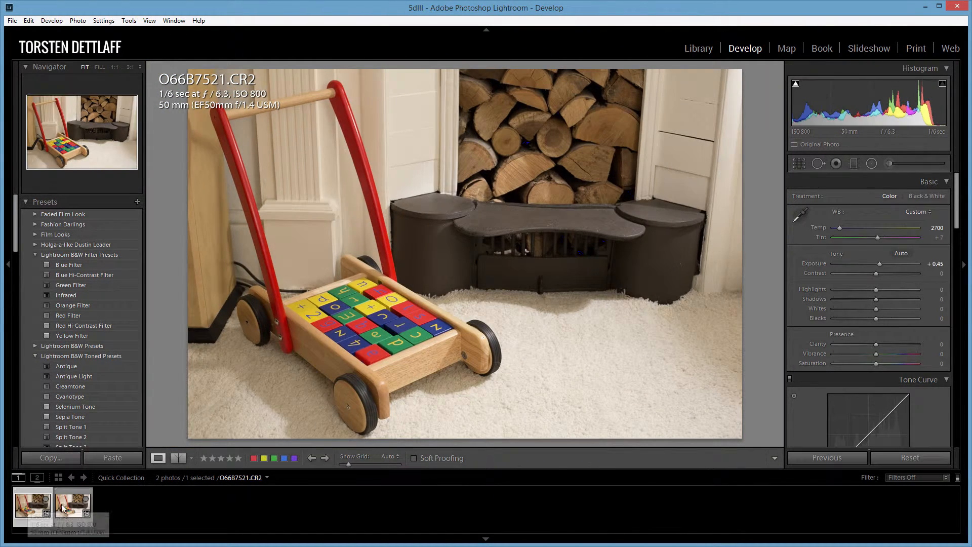
Step: Raise O66B7521's exposure to +0.75 and check its brightness against O66B7522
click(32, 503)
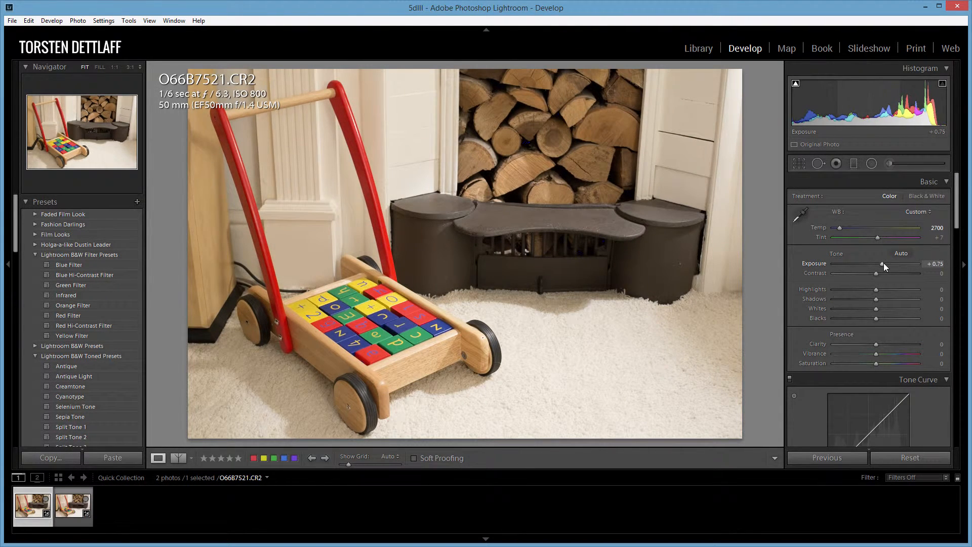
click(72, 504)
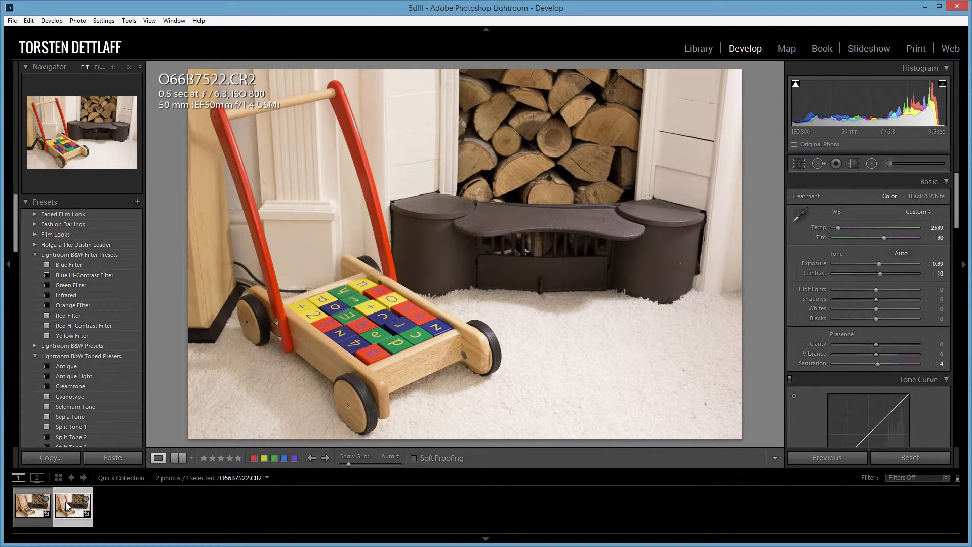
mouse_move(73, 505)
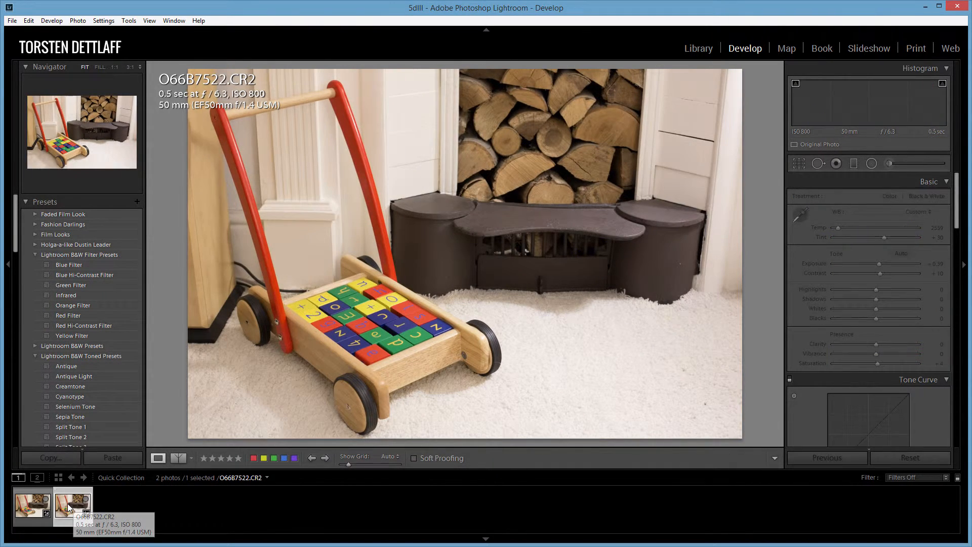
click(33, 502)
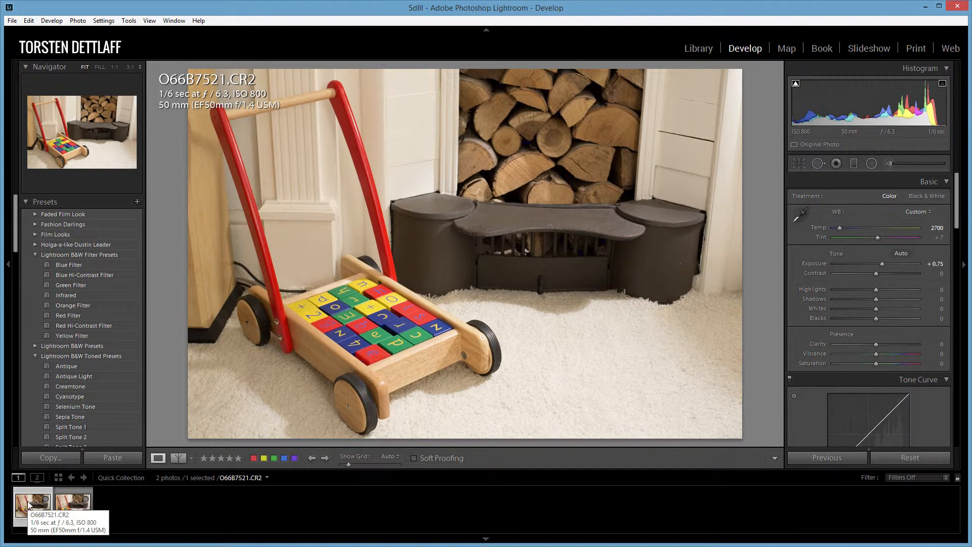
click(72, 506)
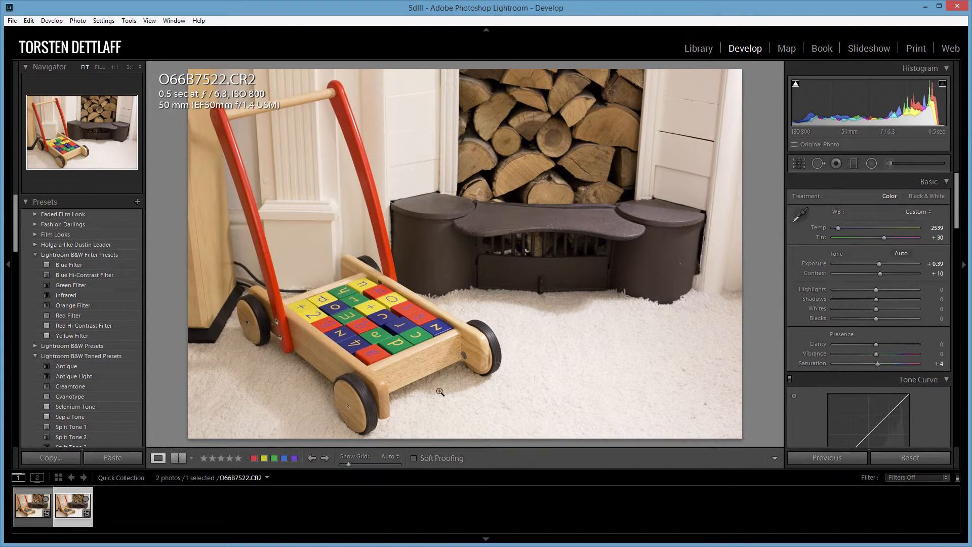
mouse_move(506, 233)
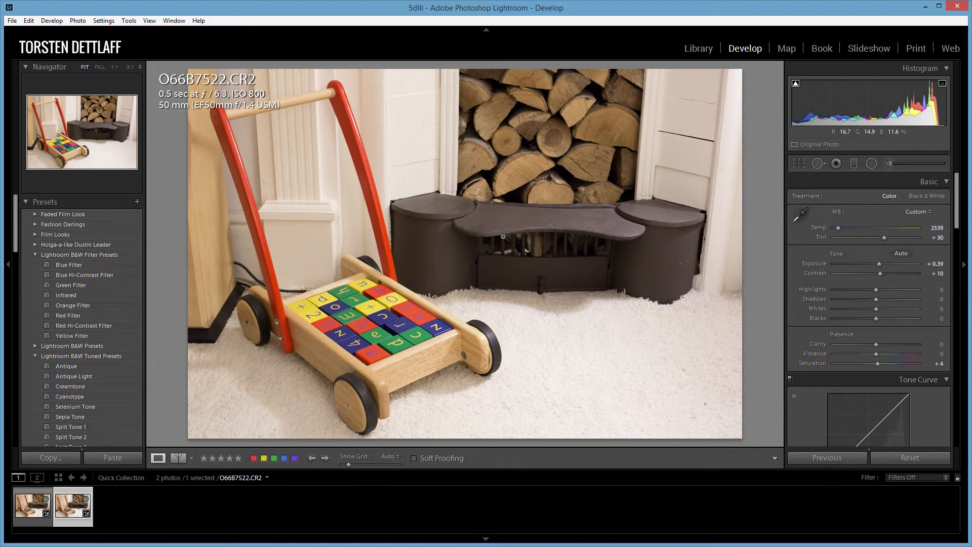
mouse_move(479, 244)
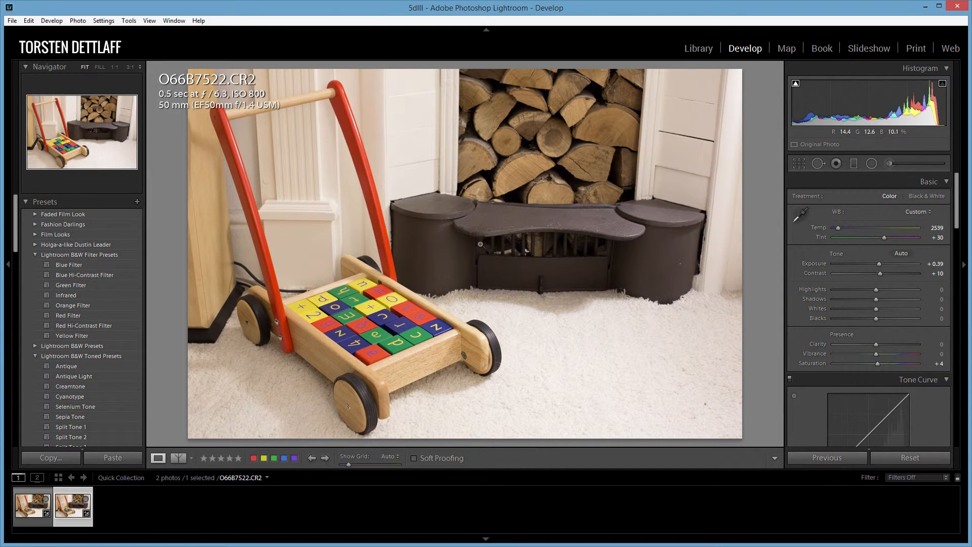
mouse_move(398, 277)
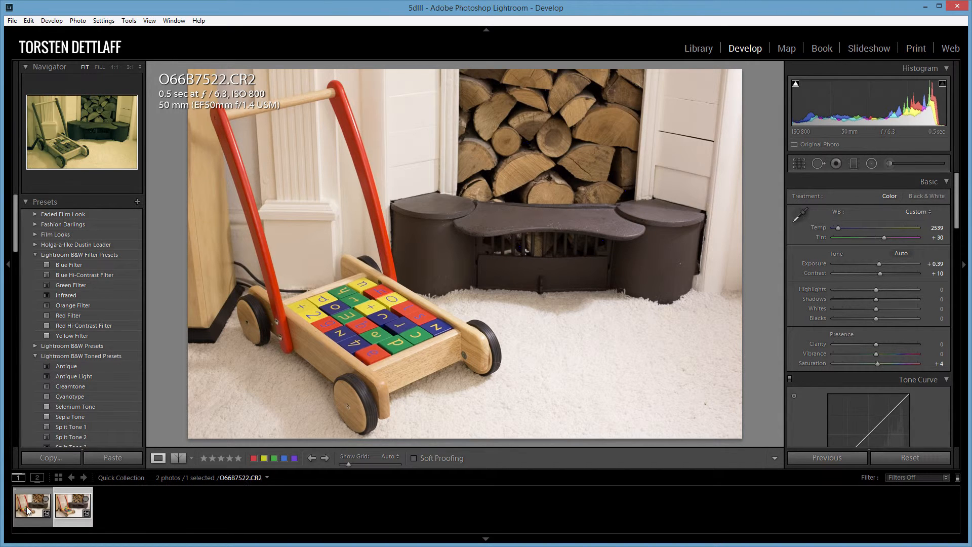
click(73, 505)
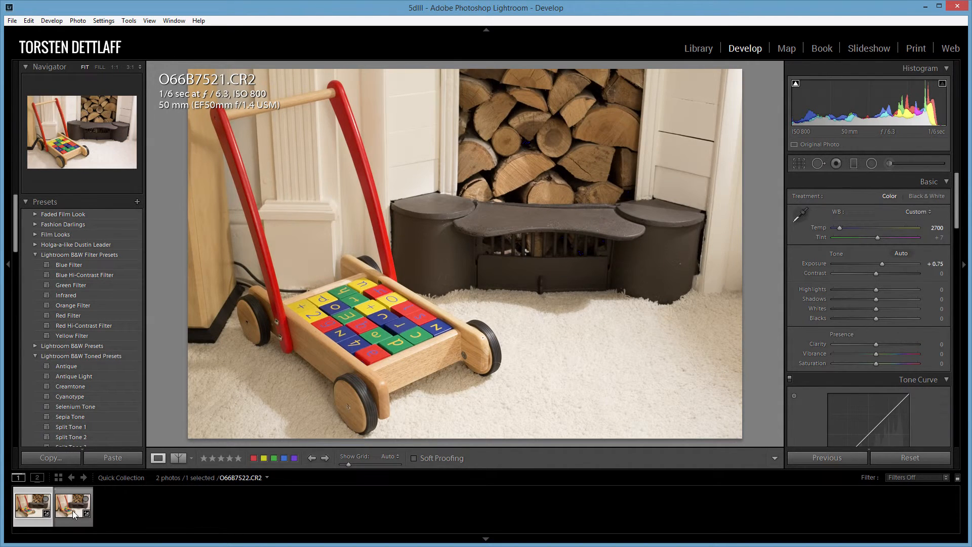
mouse_move(73, 505)
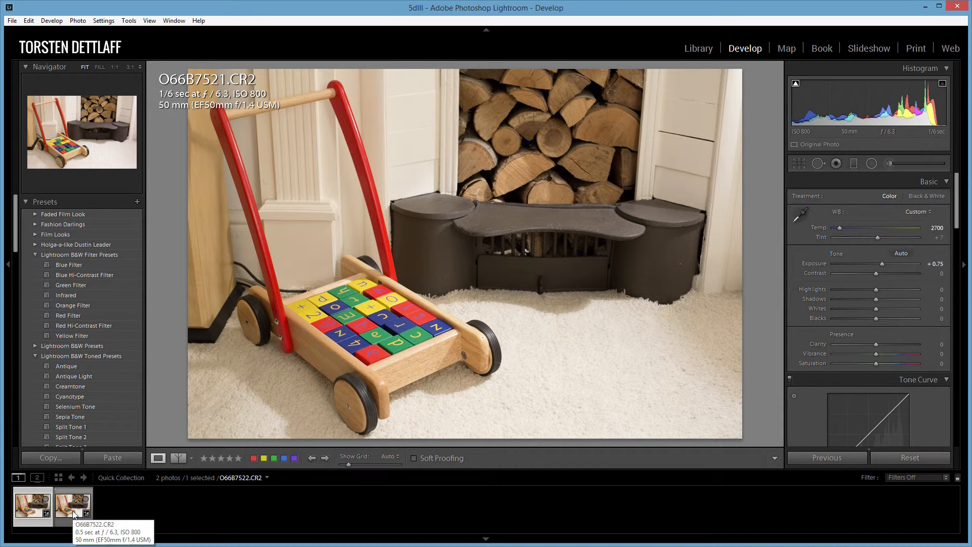